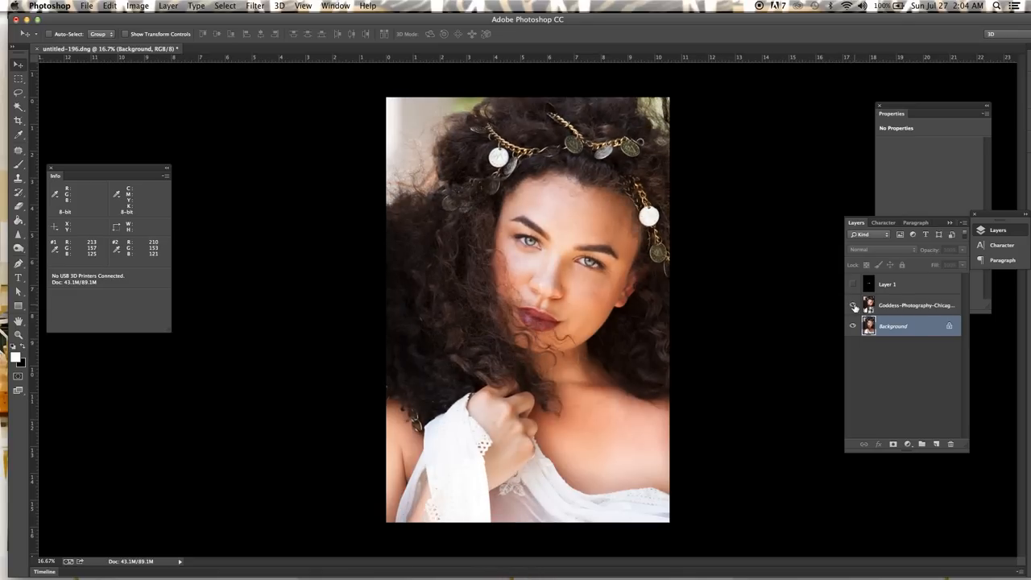
Step: Hide the Goddess-Photography layer so the darker original Background photo shows
{"action": "left_click", "coordinate": [854, 306]}
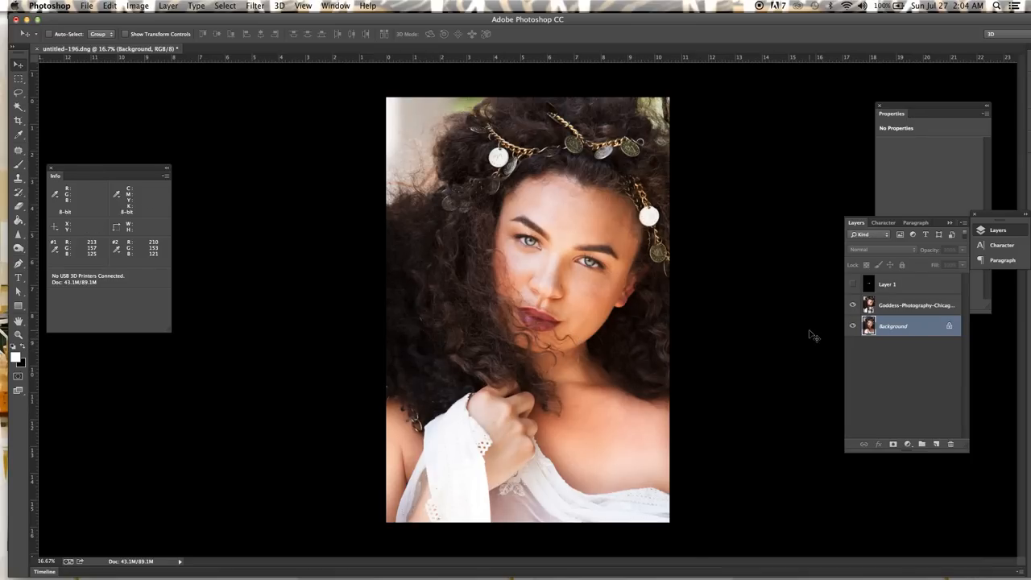
{"action": "left_click", "coordinate": [852, 305]}
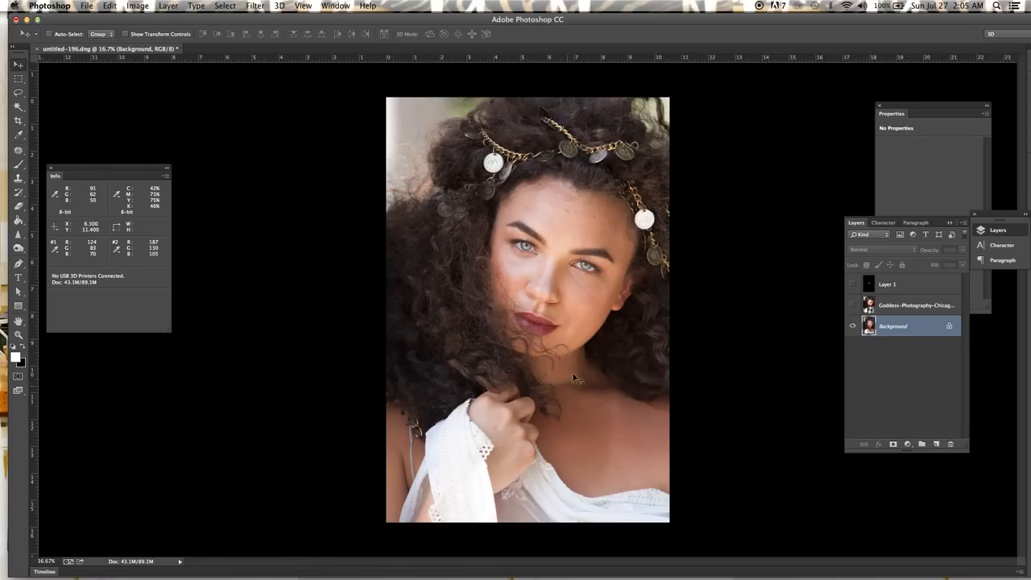
{"action": "mouse_move", "coordinate": [570, 352]}
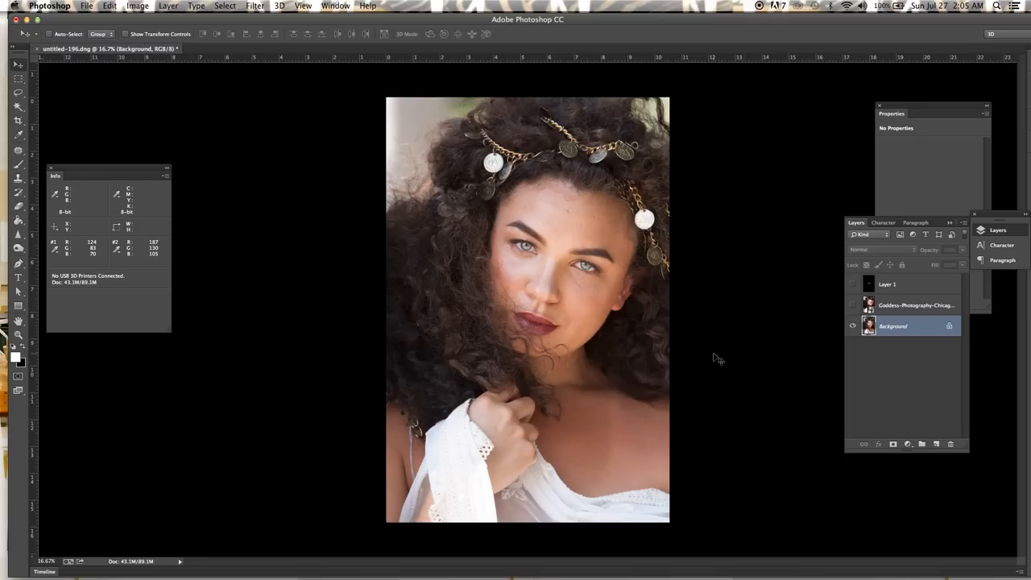
{"action": "mouse_move", "coordinate": [701, 348]}
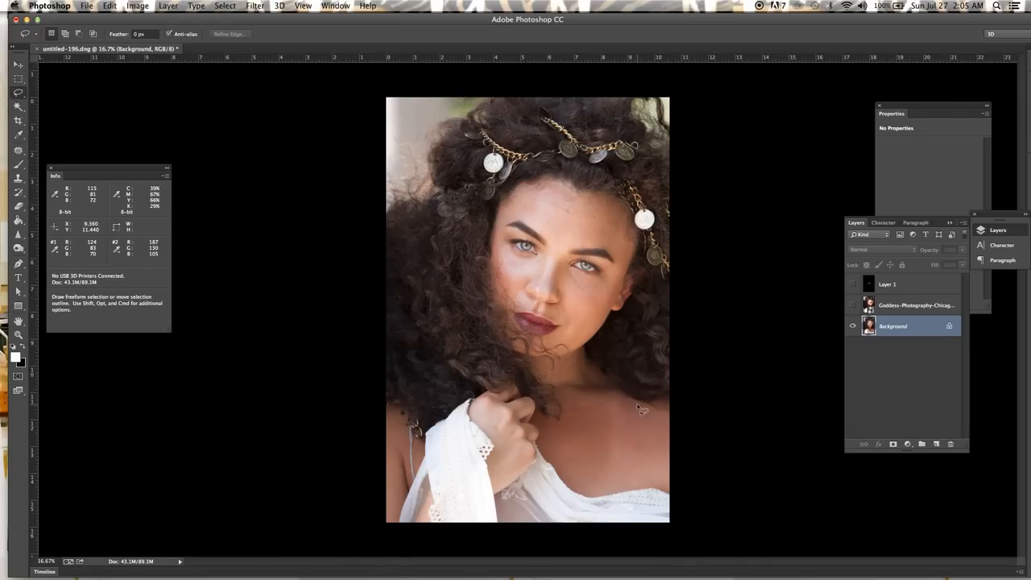
{"action": "mouse_move", "coordinate": [603, 380]}
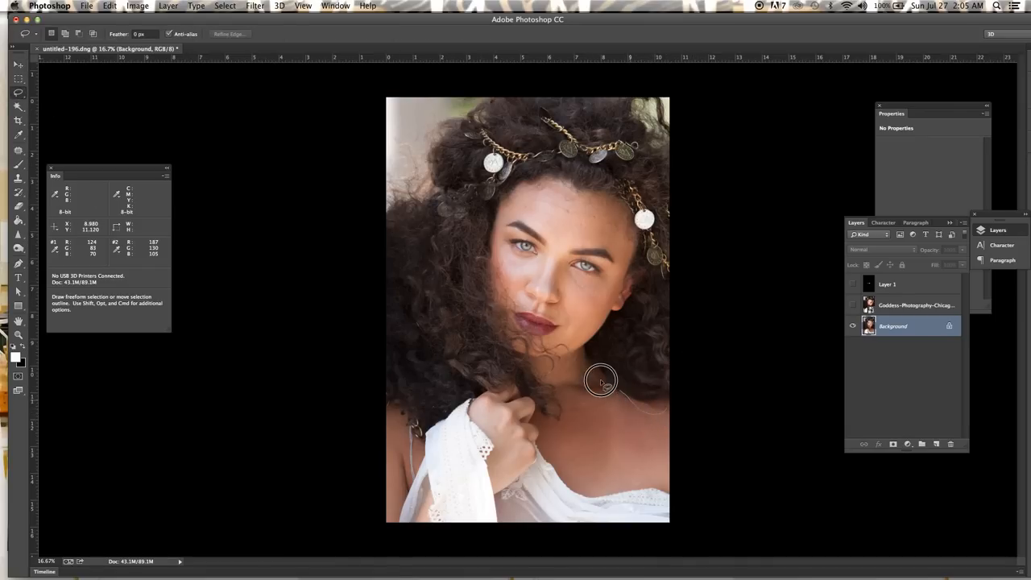
Step: Lasso the darker chest skin below the neck and feather the selection by 100 pixels
{"action": "left_click_drag", "start_coordinate": [599, 381], "coordinate": [579, 480]}
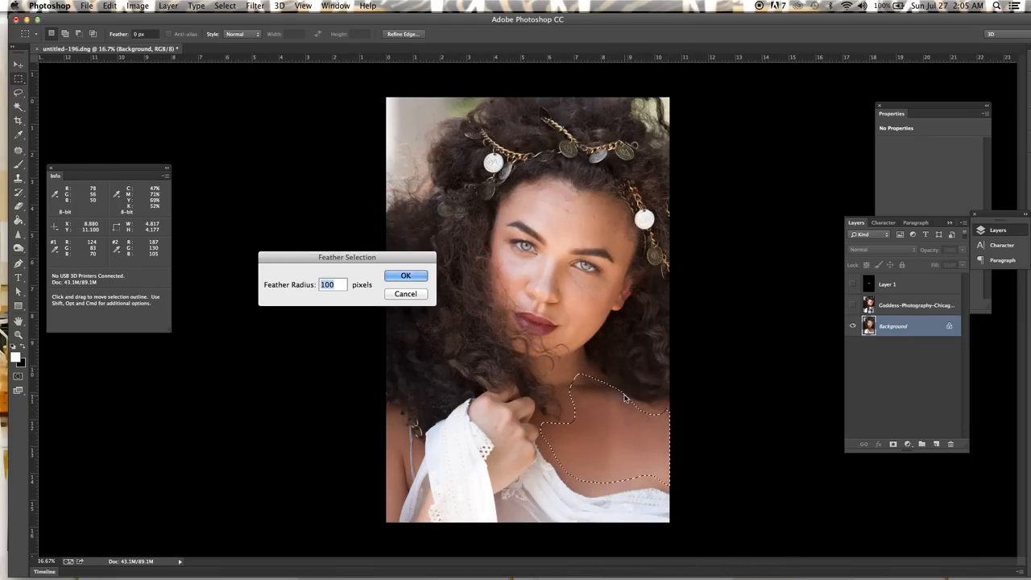
{"action": "left_click", "coordinate": [407, 276]}
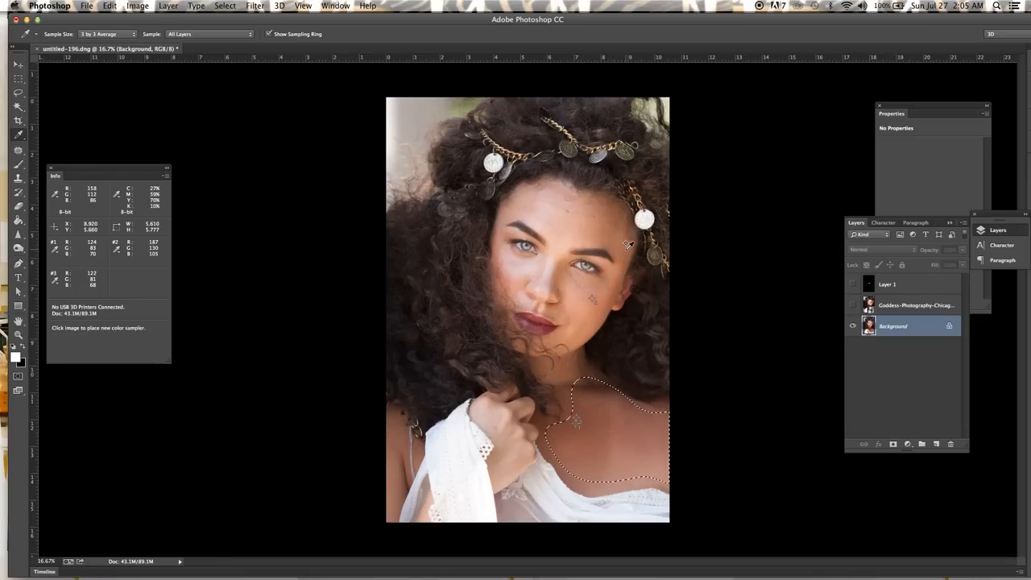
Step: Place a colour sampler on the face skin for an Info panel reading
{"action": "left_click", "coordinate": [632, 323]}
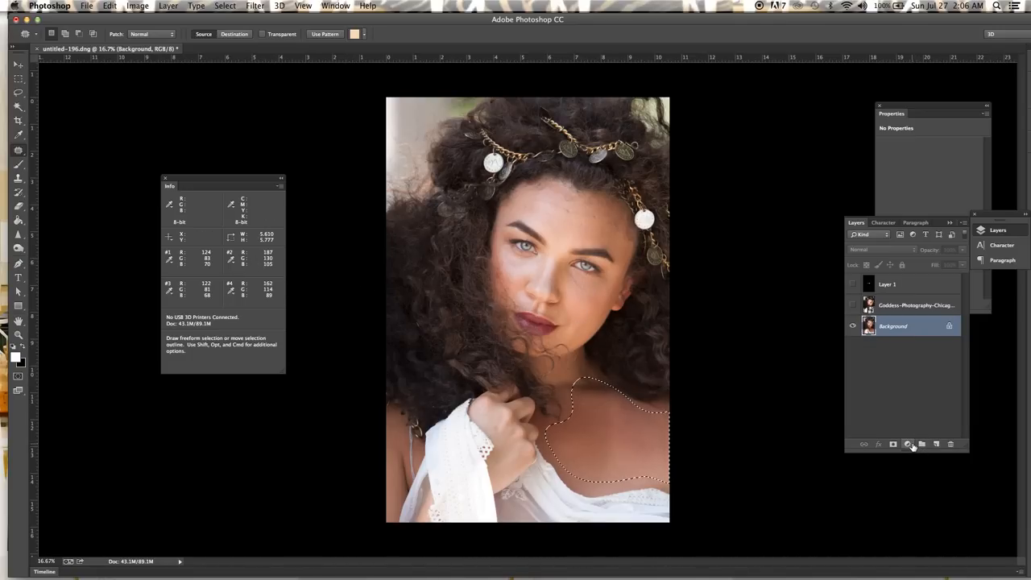
Step: Add a Curves adjustment layer masked to the chest selection, set to the Red channel
{"action": "left_click", "coordinate": [909, 444]}
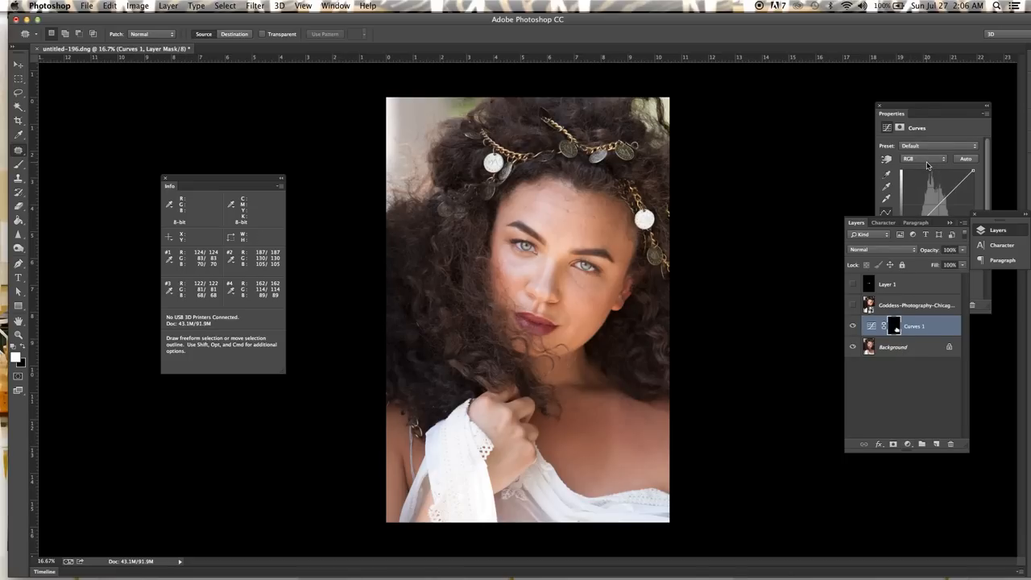
{"action": "left_click", "coordinate": [925, 158]}
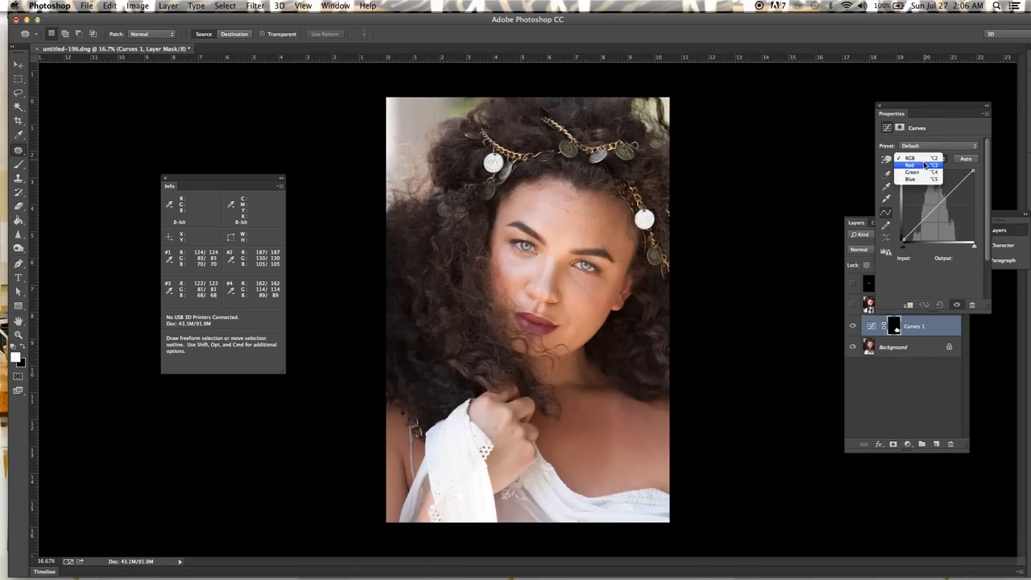
{"action": "left_click", "coordinate": [909, 164]}
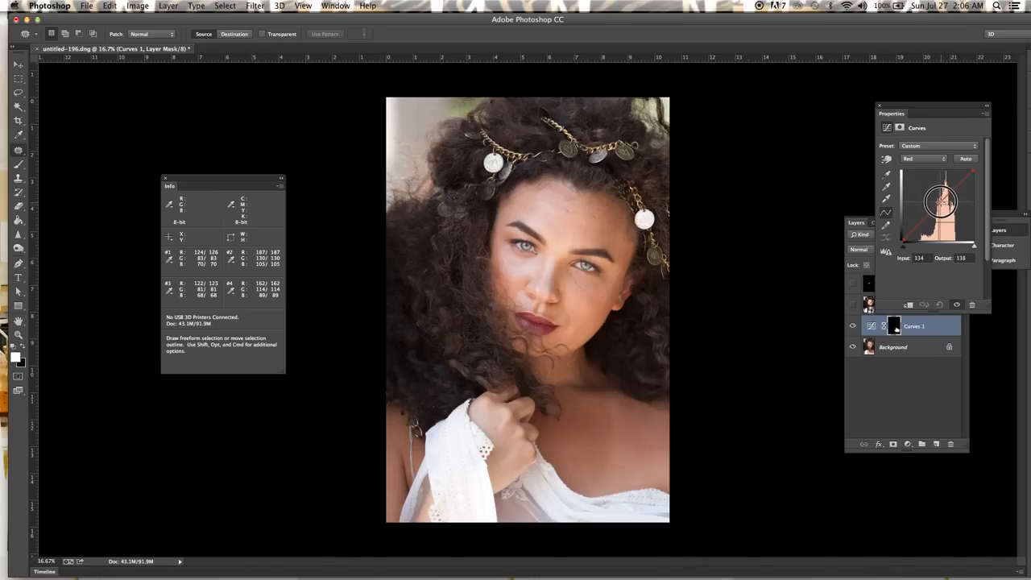
Step: Raise the red curve in several small pulls, warming the chest noticeably red
{"action": "left_click_drag", "start_coordinate": [941, 201], "coordinate": [938, 197]}
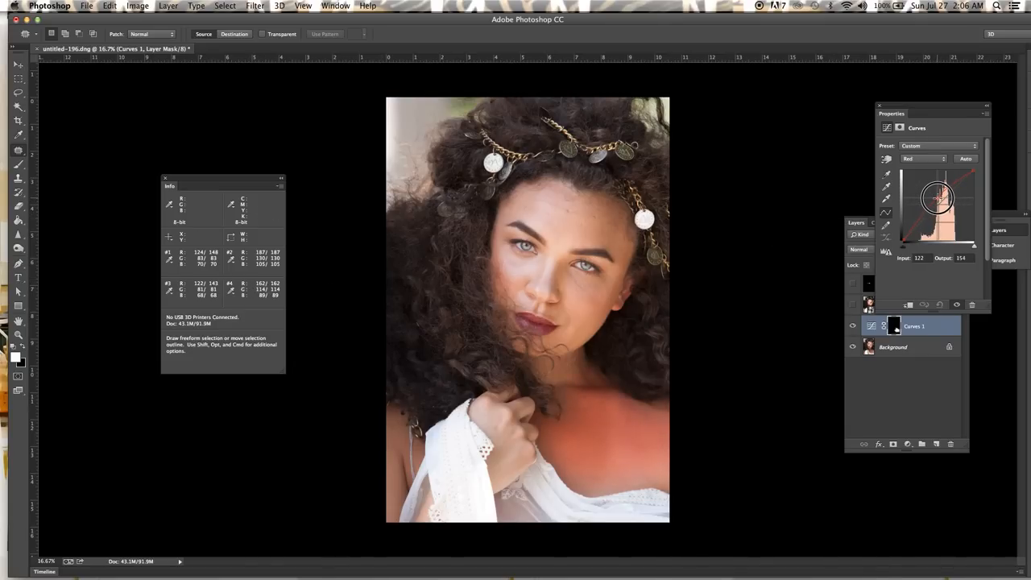
{"action": "left_click_drag", "start_coordinate": [937, 200], "coordinate": [935, 195]}
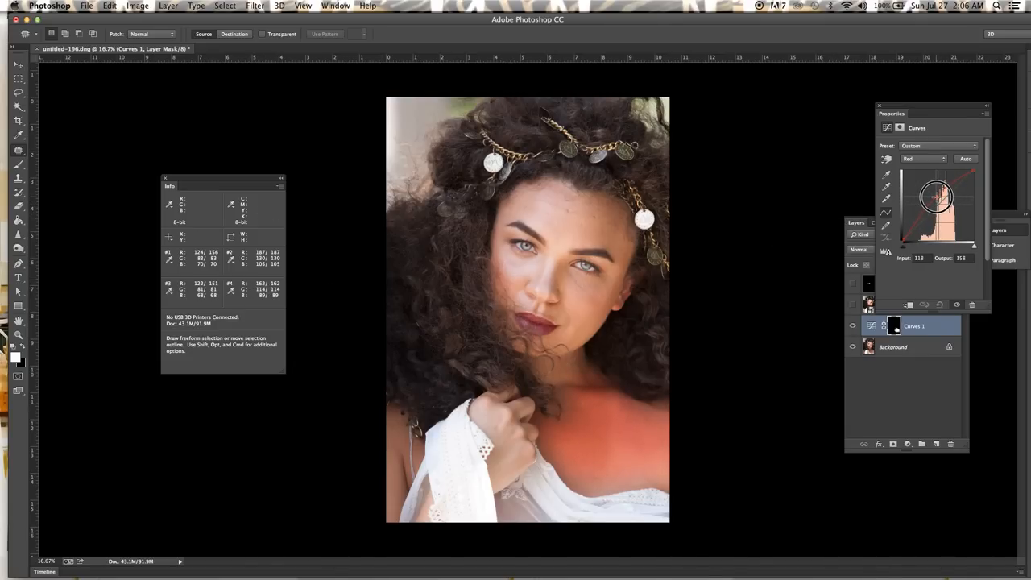
{"action": "left_click_drag", "start_coordinate": [934, 196], "coordinate": [932, 194]}
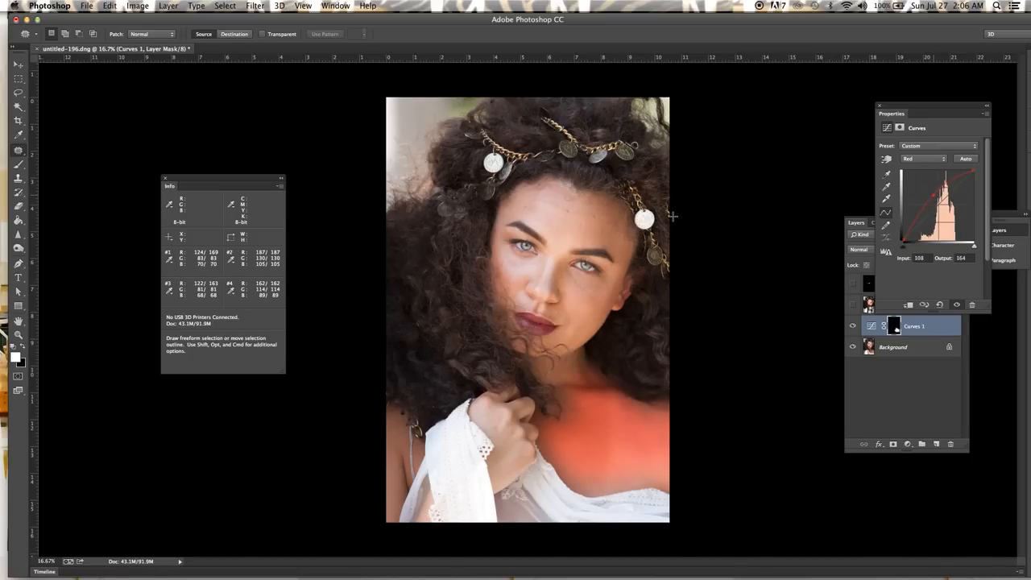
{"action": "mouse_move", "coordinate": [215, 293]}
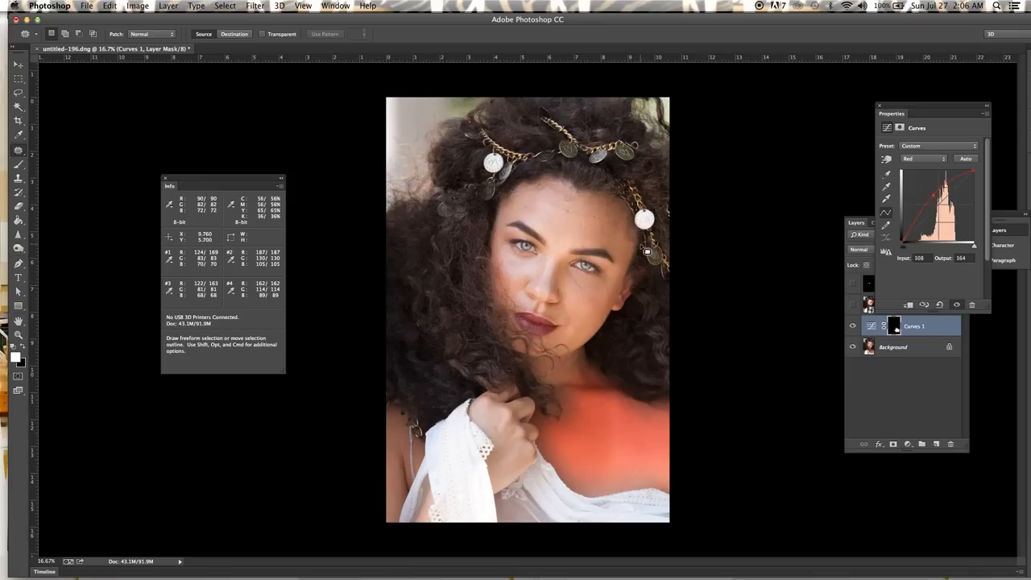
Step: Raise the Green channel curve to shift the chest toward yellow, leaving Blue selected next
{"action": "left_click", "coordinate": [925, 158]}
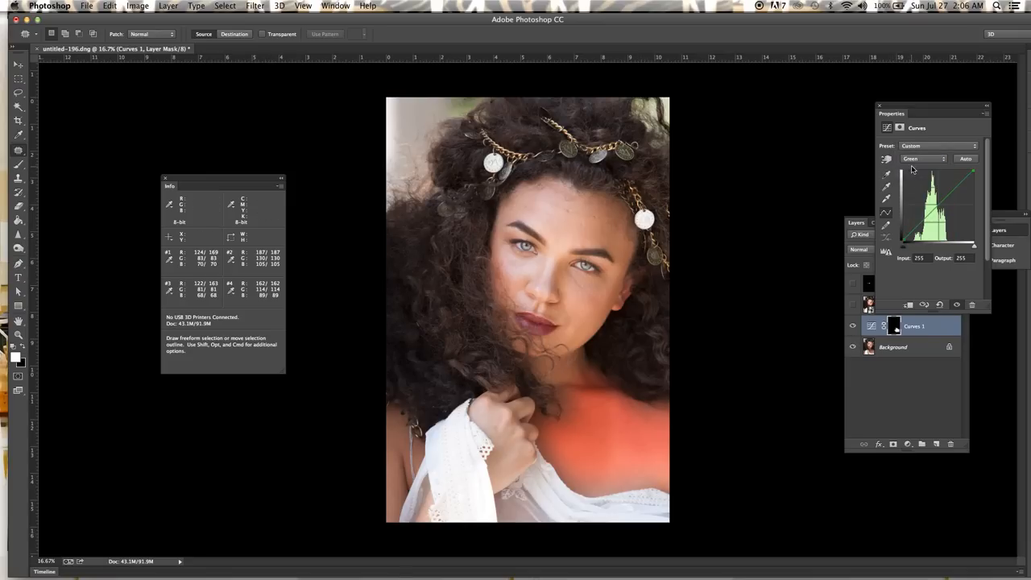
{"action": "left_click_drag", "start_coordinate": [935, 217], "coordinate": [934, 197]}
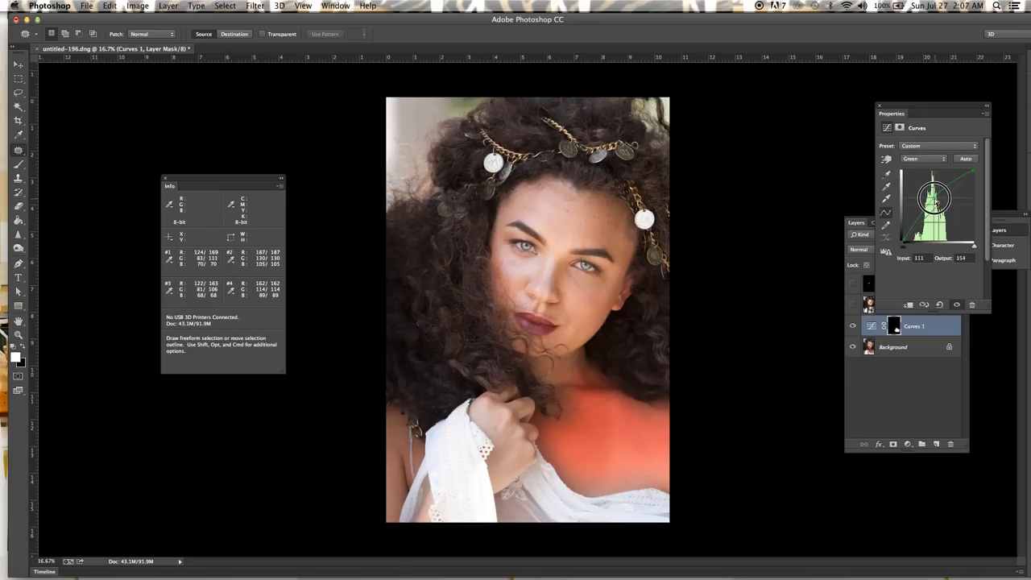
{"action": "left_click_drag", "start_coordinate": [931, 200], "coordinate": [931, 190]}
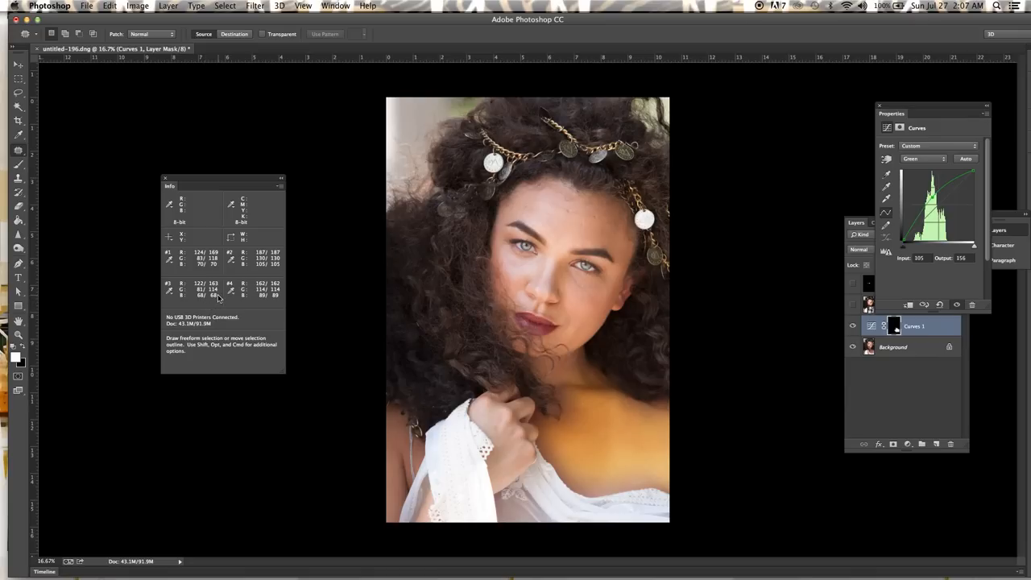
{"action": "mouse_move", "coordinate": [954, 223]}
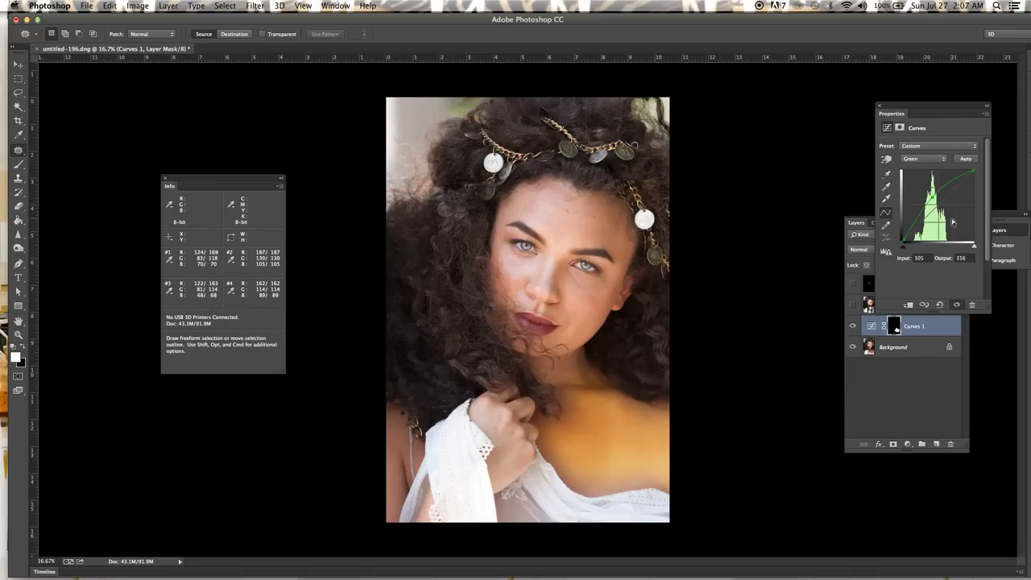
{"action": "left_click", "coordinate": [925, 158]}
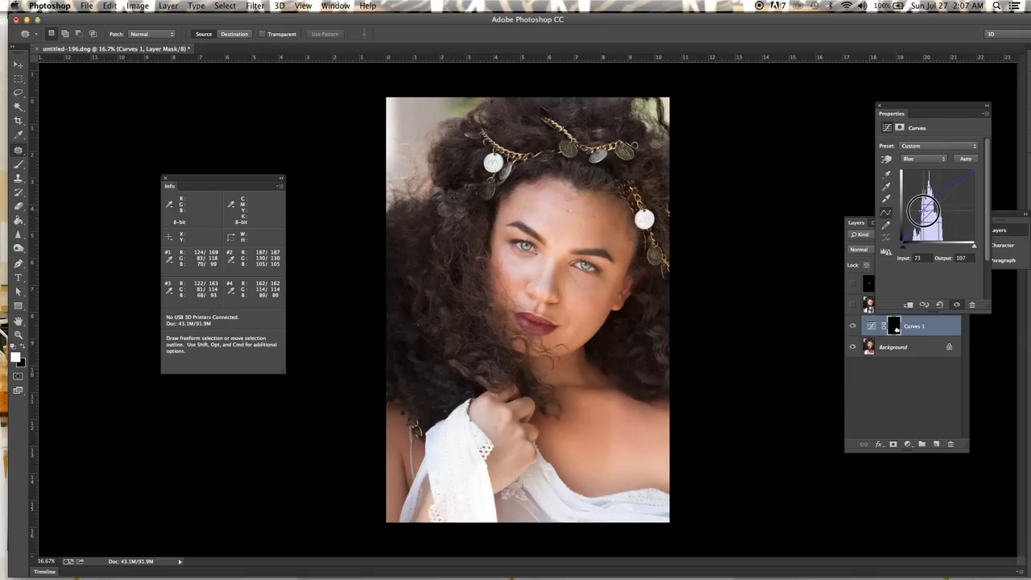
Step: Nudge the blue curve to balance the yellow cast so the chest matches the face
{"action": "left_click_drag", "start_coordinate": [925, 211], "coordinate": [926, 217]}
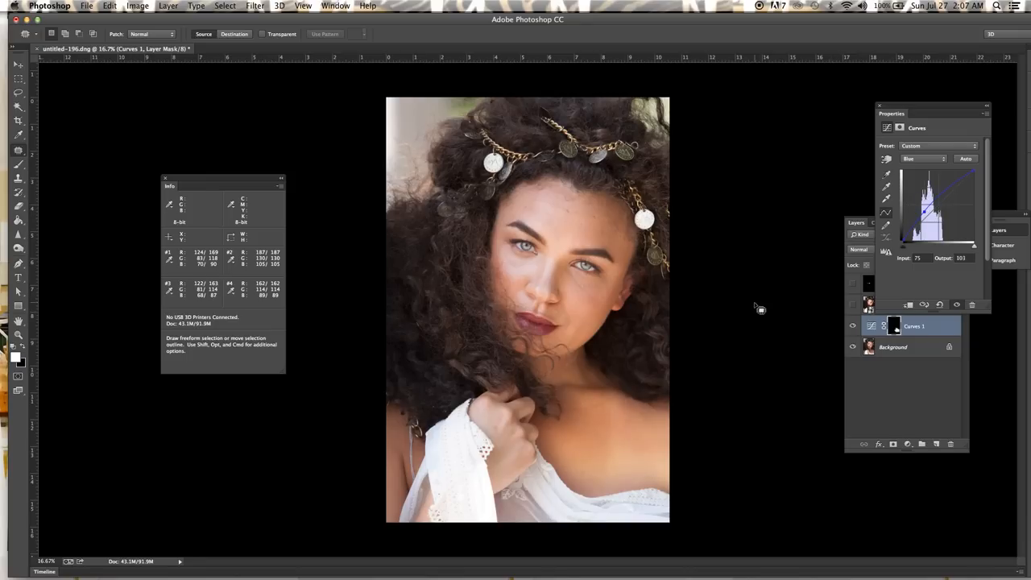
{"action": "mouse_move", "coordinate": [397, 242]}
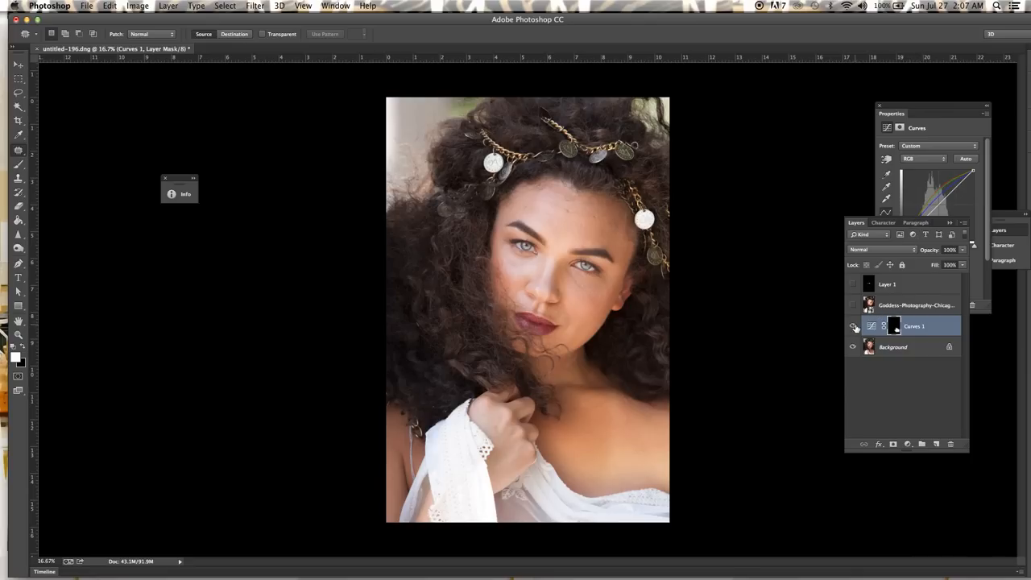
{"action": "mouse_move", "coordinate": [854, 325]}
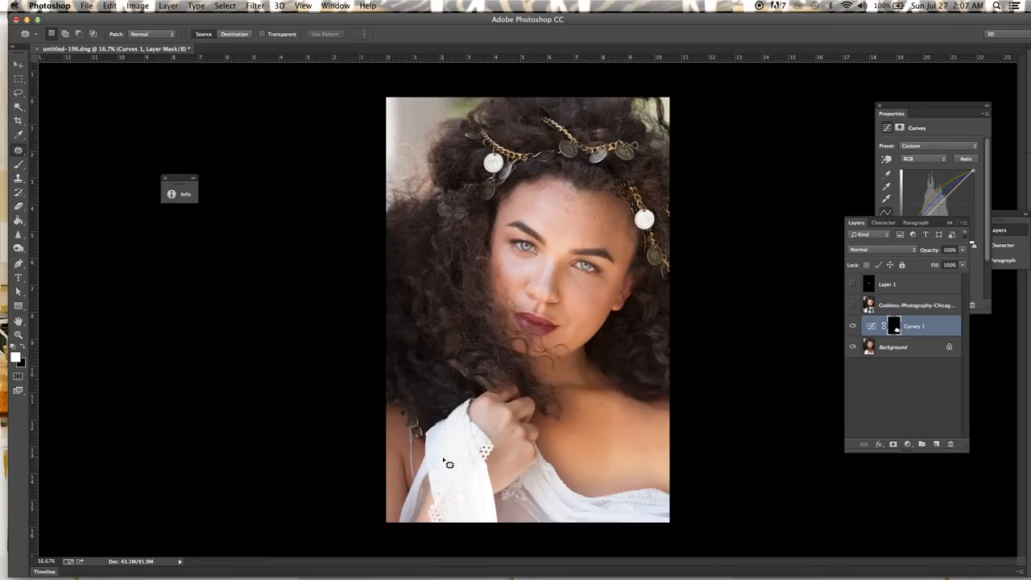
{"action": "mouse_move", "coordinate": [468, 429]}
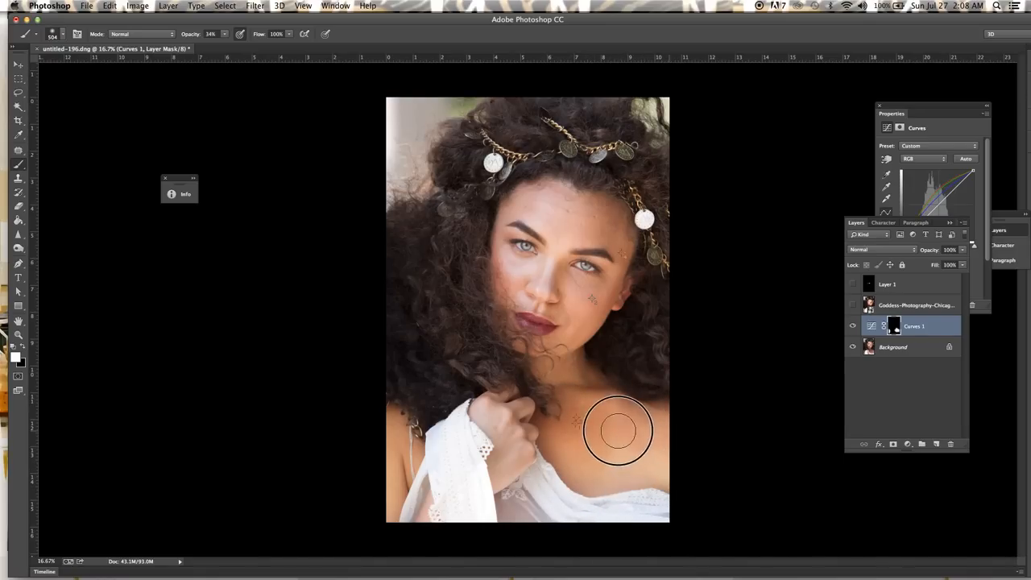
{"action": "mouse_move", "coordinate": [765, 287]}
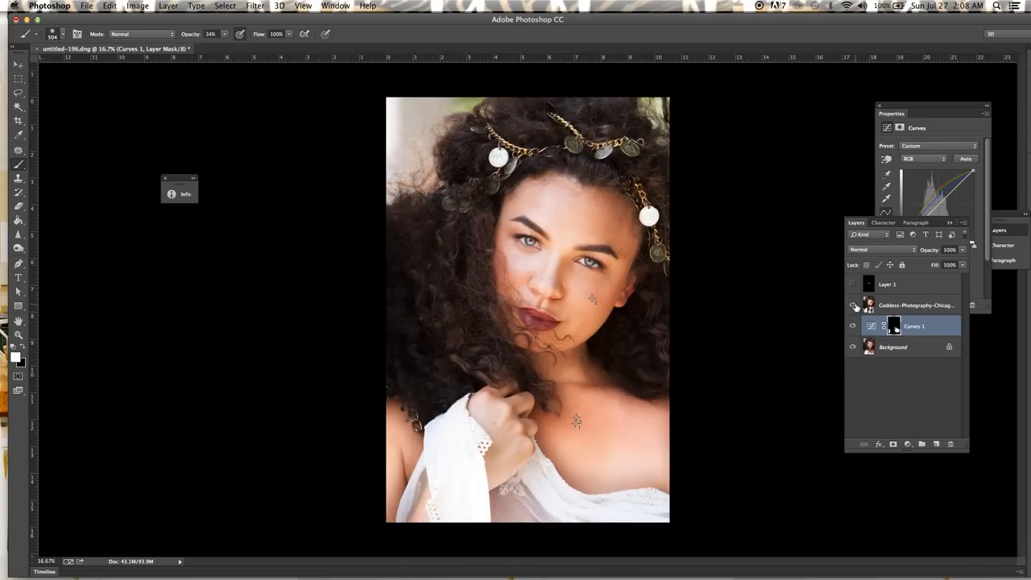
Step: Toggle the Goddess-Photography layer off and on to compare before and after
{"action": "left_click", "coordinate": [854, 304]}
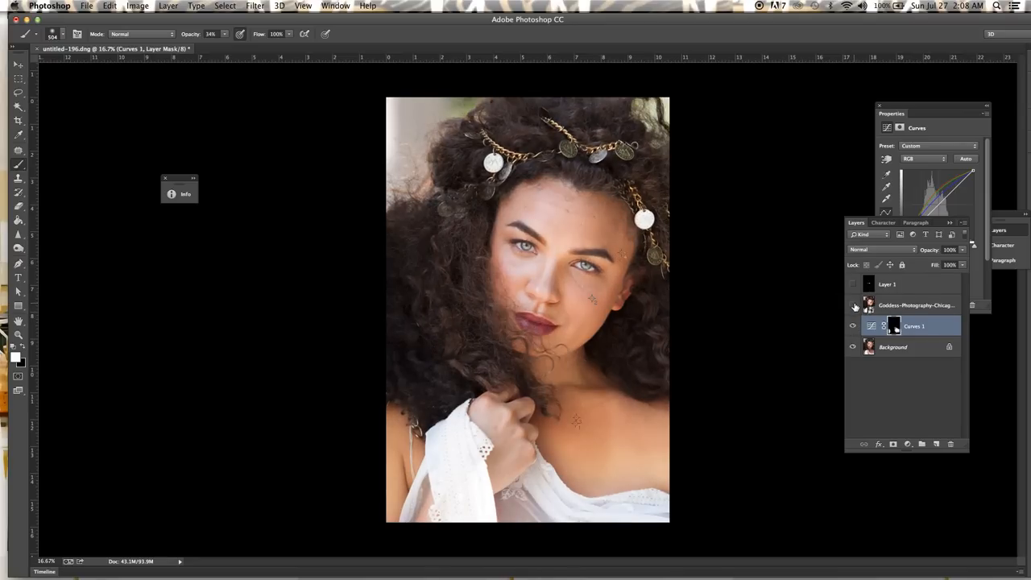
{"action": "left_click", "coordinate": [854, 304]}
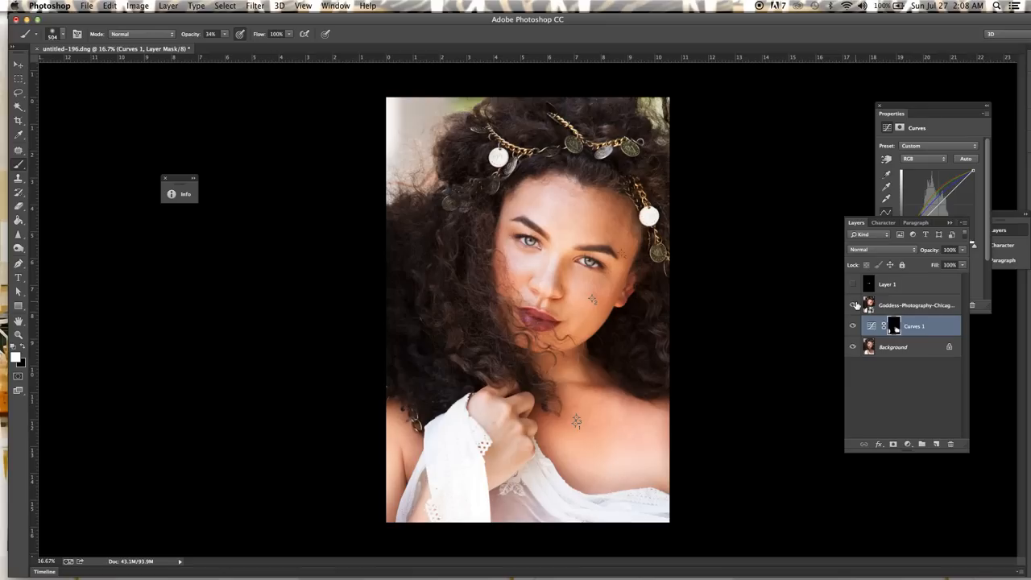
{"action": "mouse_move", "coordinate": [854, 305]}
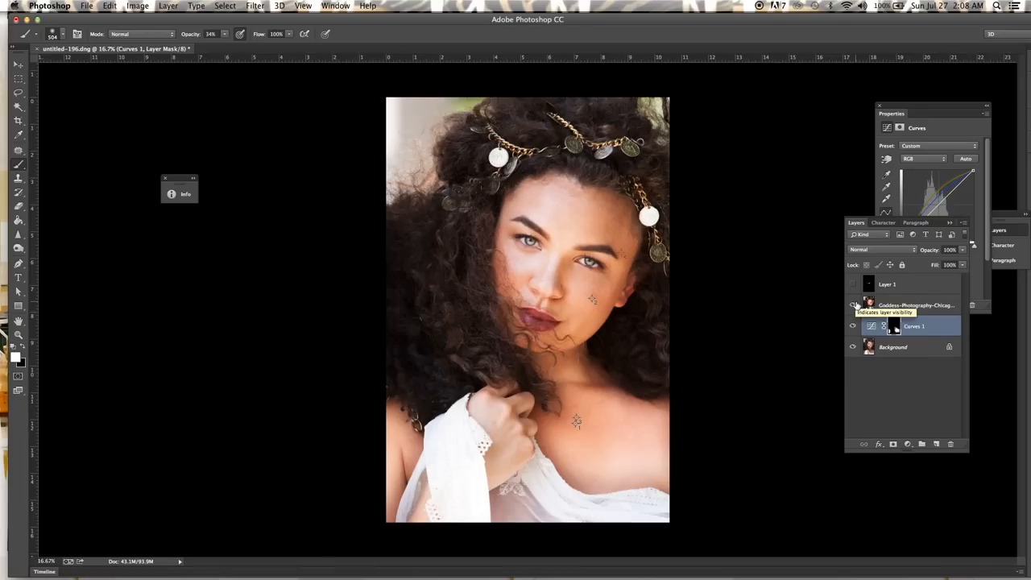